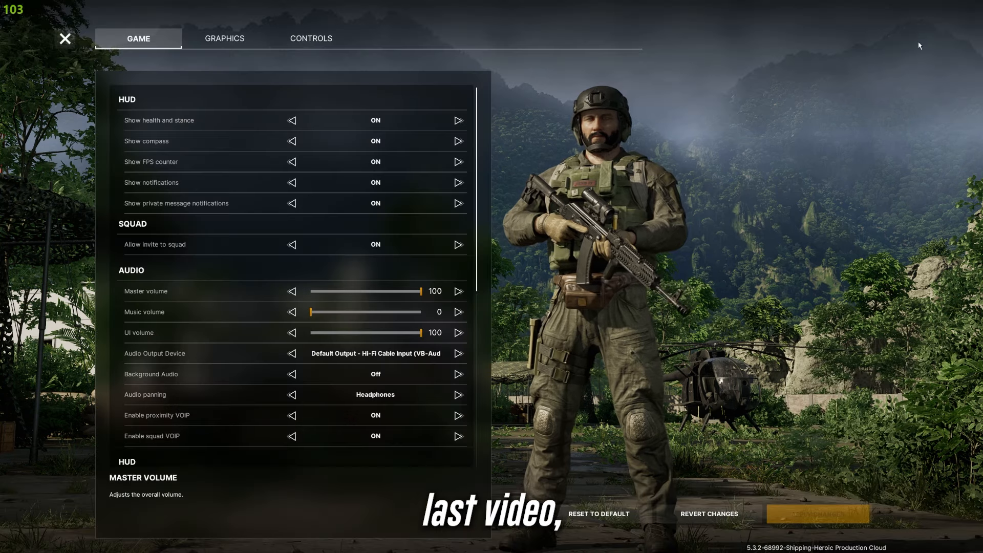
Bring the Advanced anti-aliasing and upscaling options of the graphics settings into view.
left_click(224, 38)
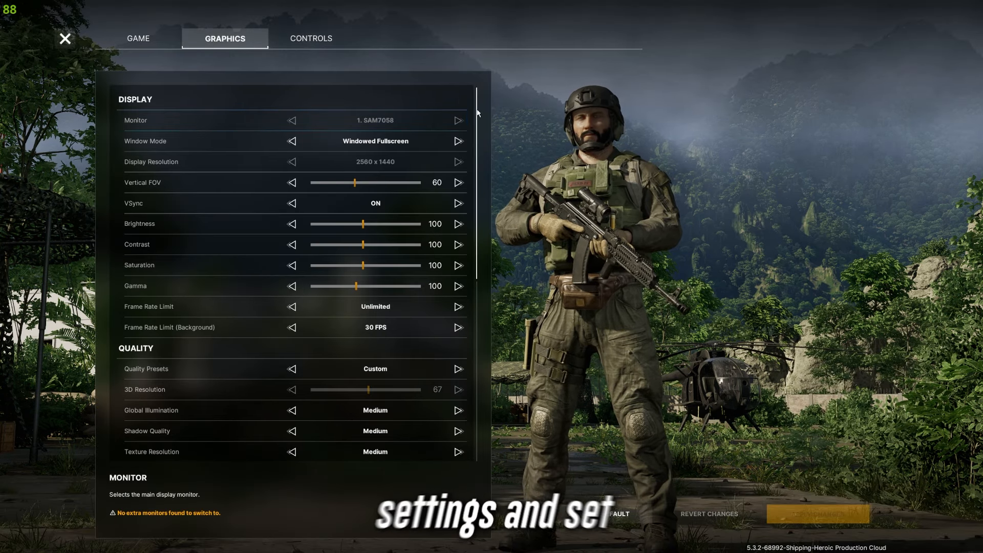
scroll("down", 3)
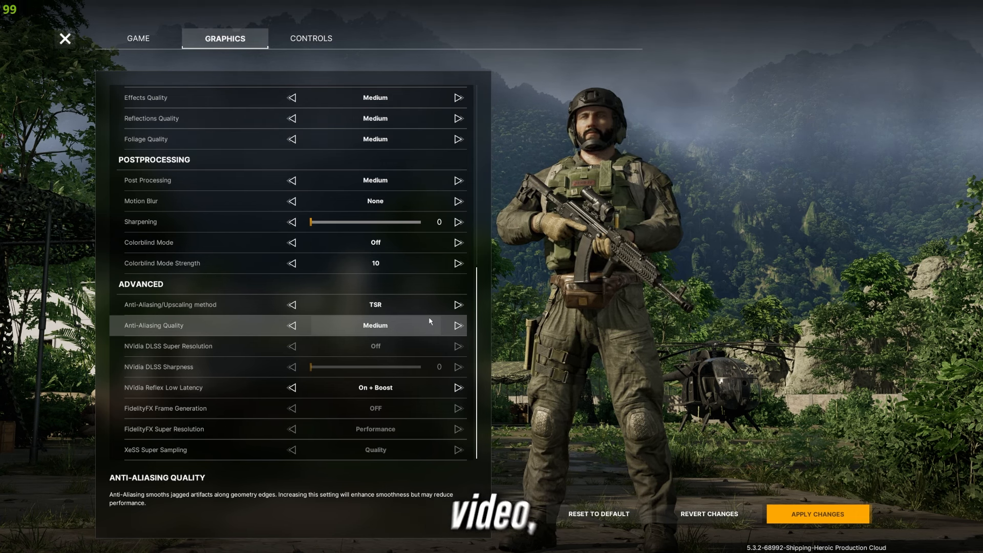
Set the upscaling method to DLSS and cycle DLSS Super Resolution through Balanced and Off to Auto.
left_click(459, 306)
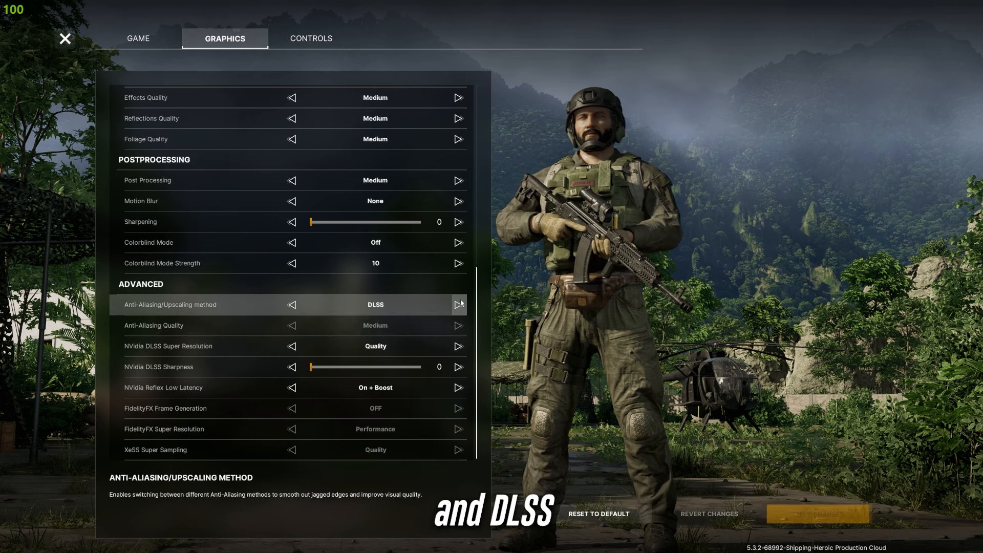
mouse_move(289, 347)
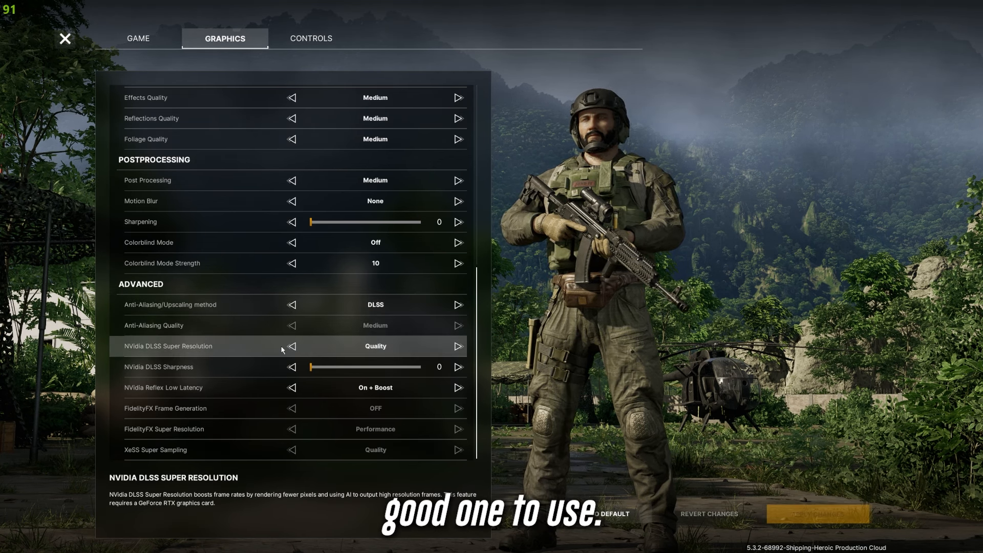
left_click(458, 345)
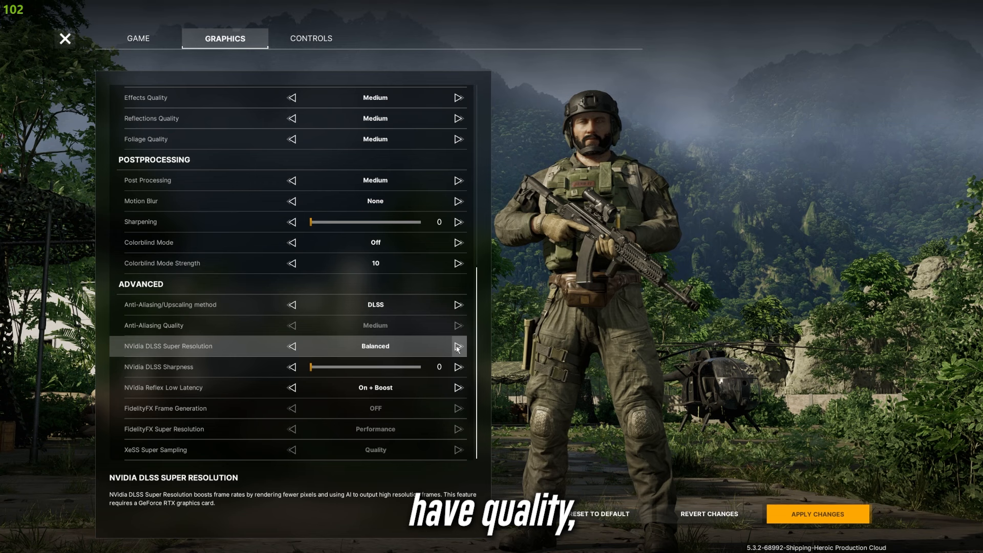
left_click(458, 346)
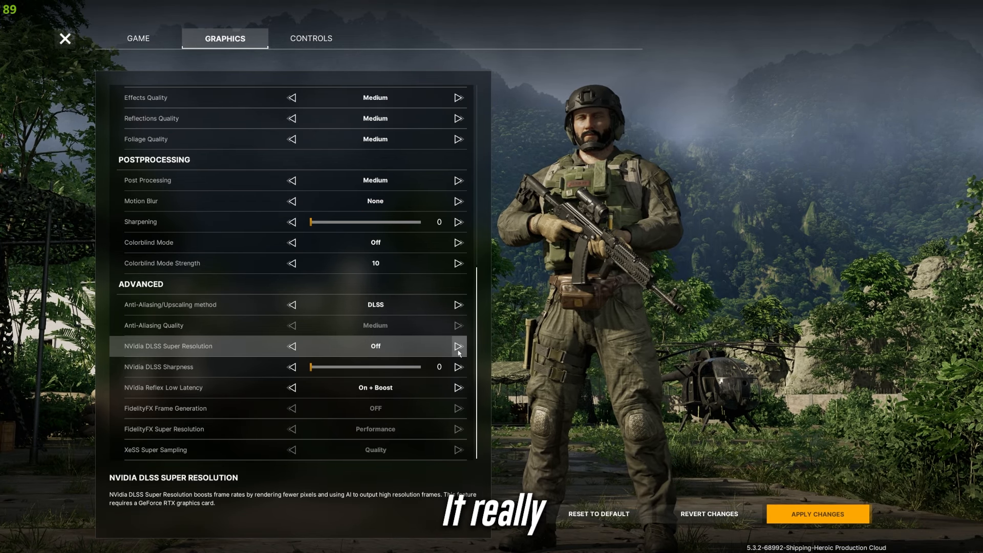
left_click(459, 346)
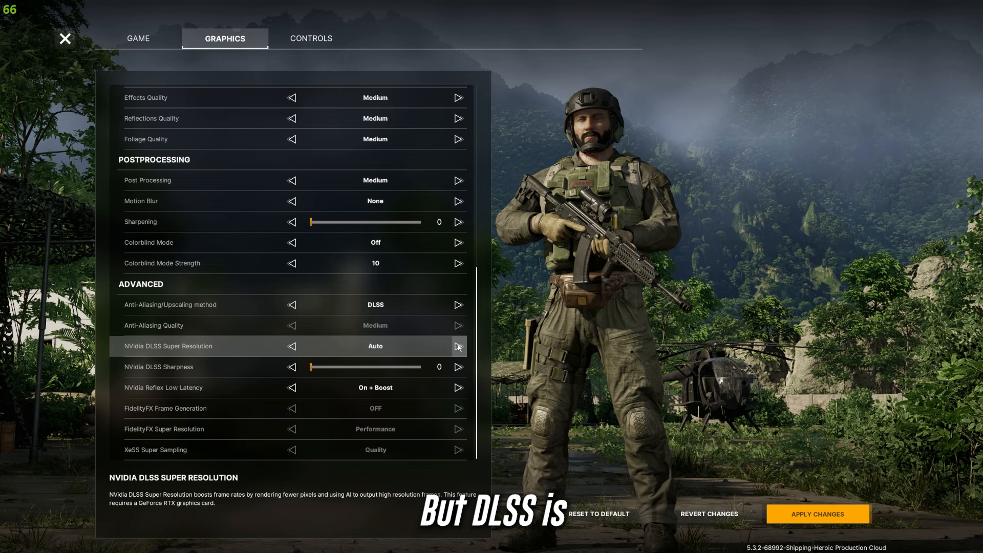
scroll("up", 3)
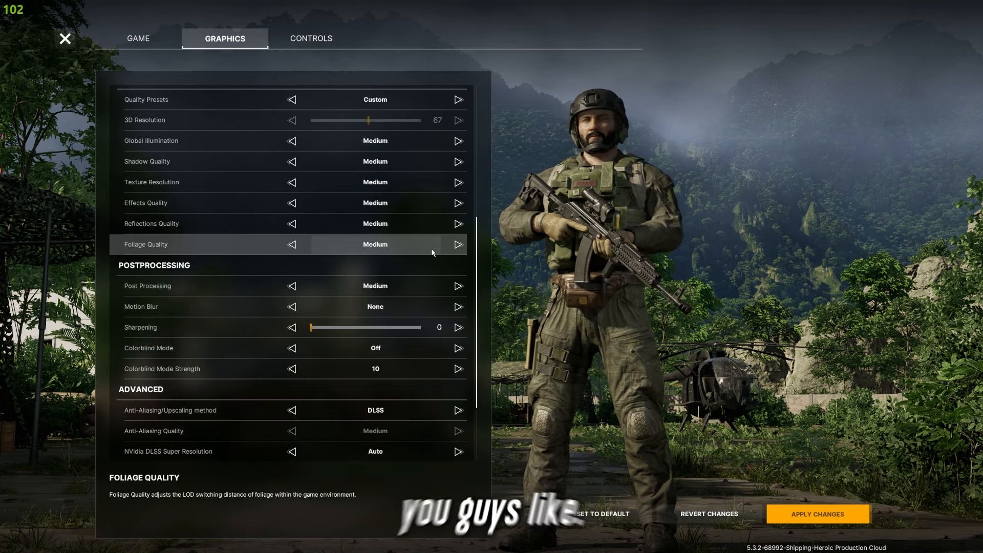
Scroll the graphics list before stepping out to GeForce Experience's home page.
scroll("down", 3)
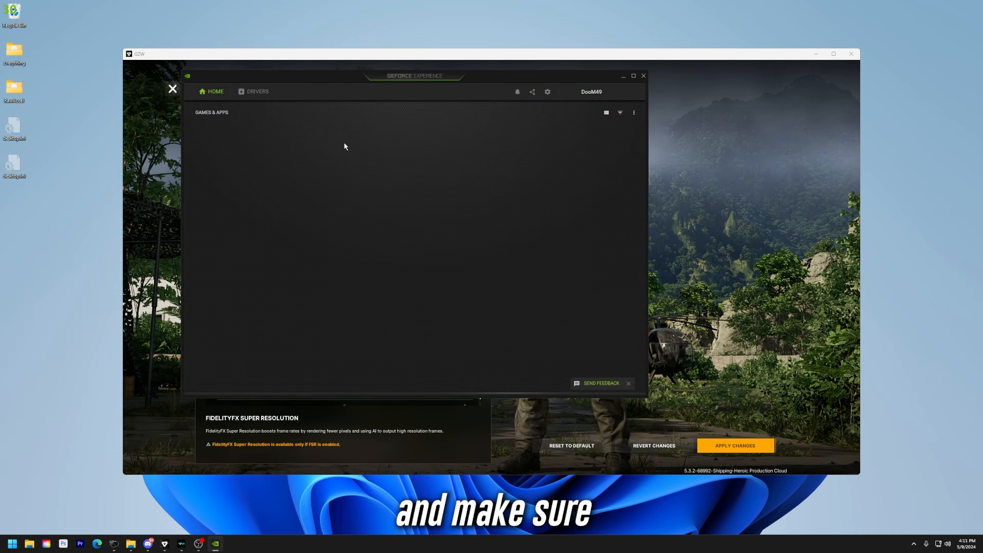
Confirm Game Ready driver 552.44 on the Drivers page and centre the window.
left_click(257, 91)
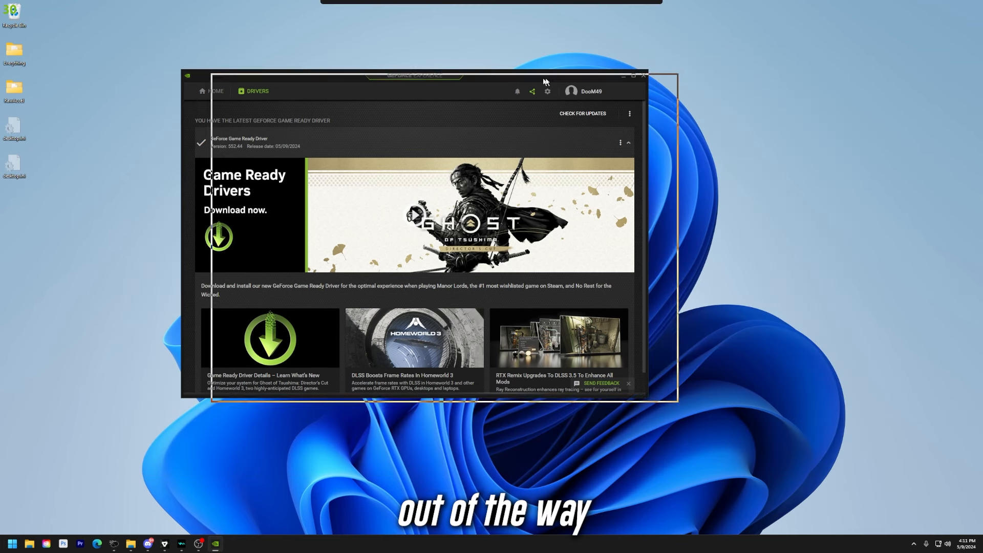
left_click_drag(413, 74, 493, 126)
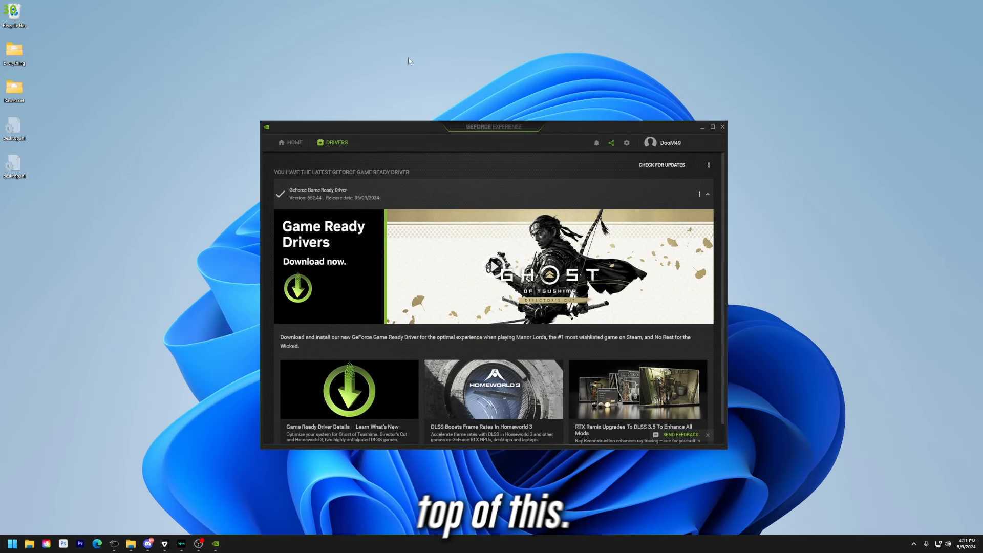
mouse_move(463, 122)
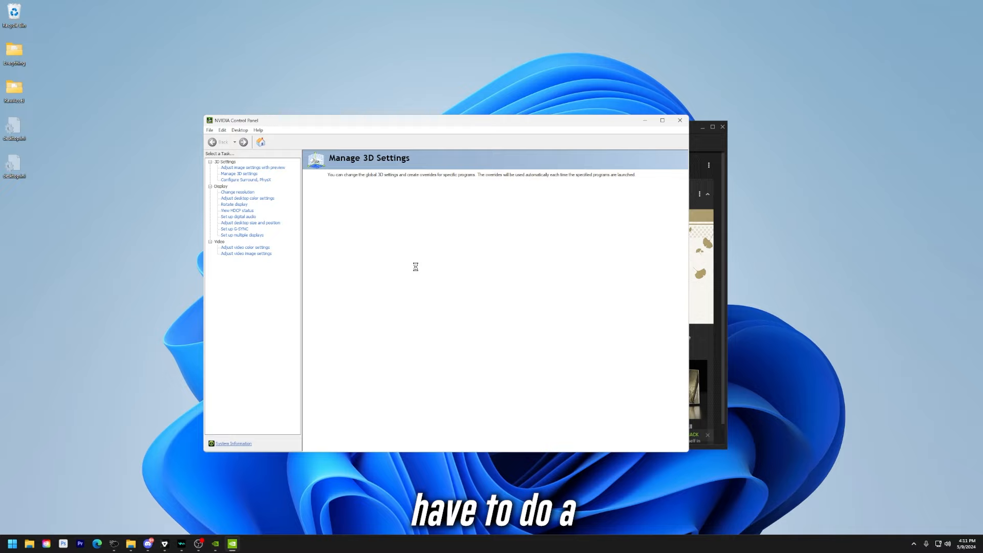
Show Manage 3D settings and scroll the Global Settings list down to Shader Cache Size.
left_click(239, 174)
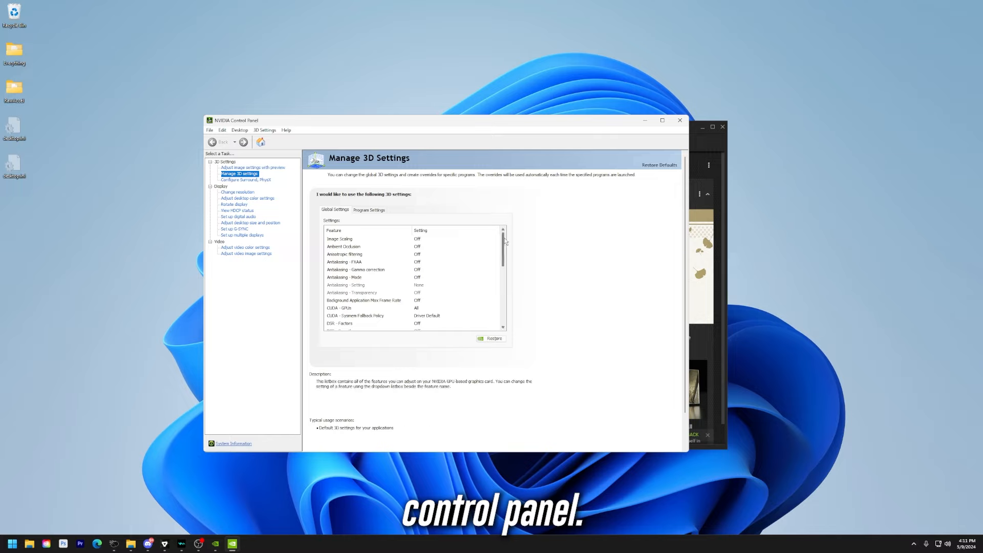
scroll("down", 3)
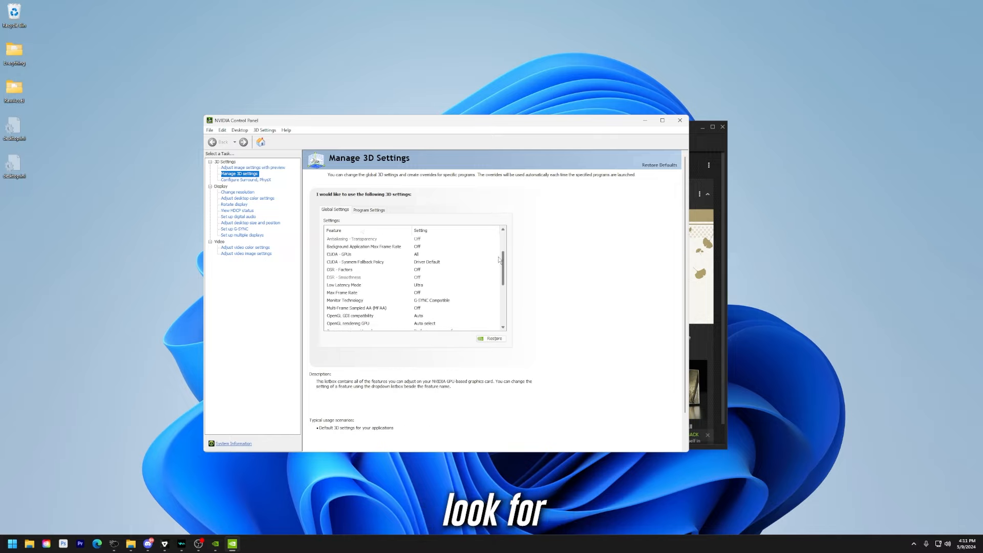
scroll("down", 3)
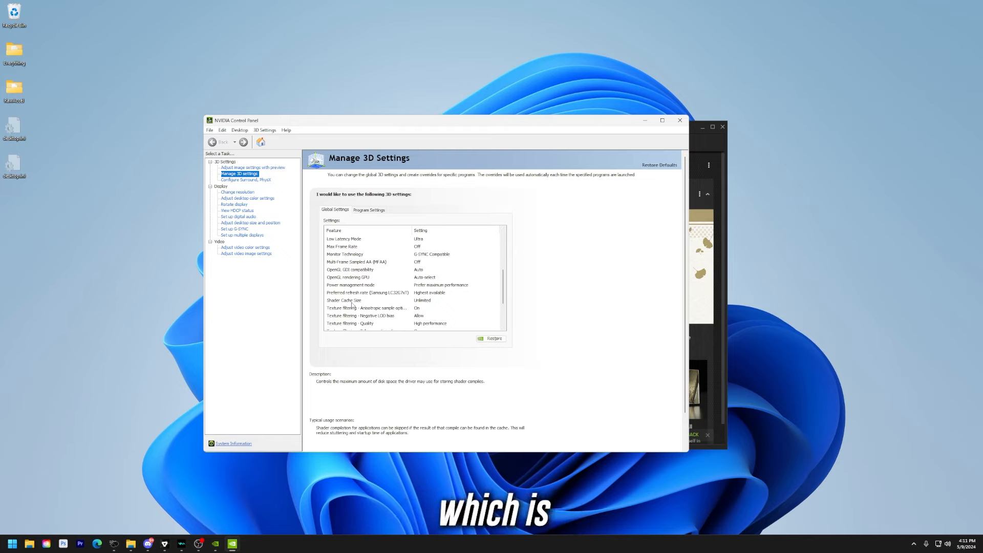
Set the global Shader Cache Size entry to Unlimited.
left_click(496, 300)
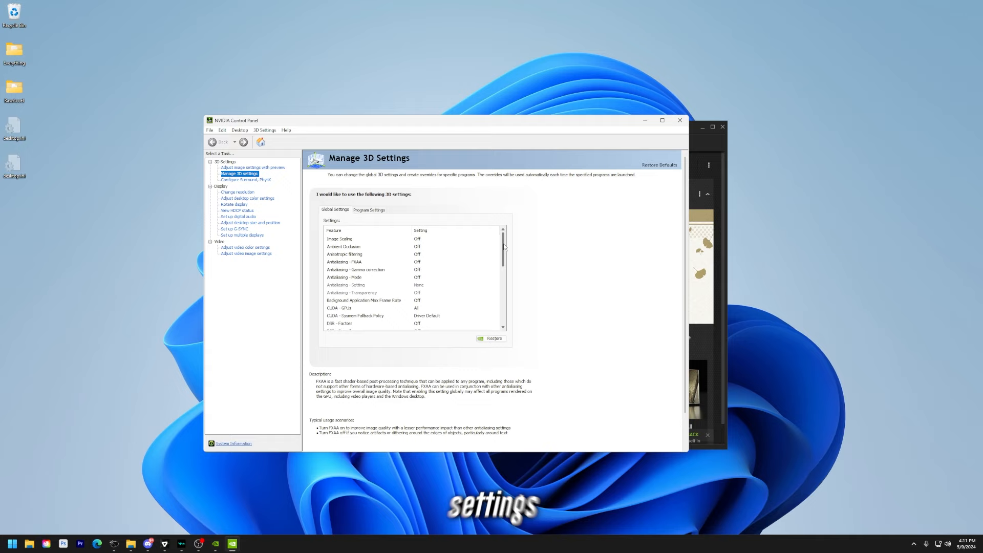
scroll("down", 3)
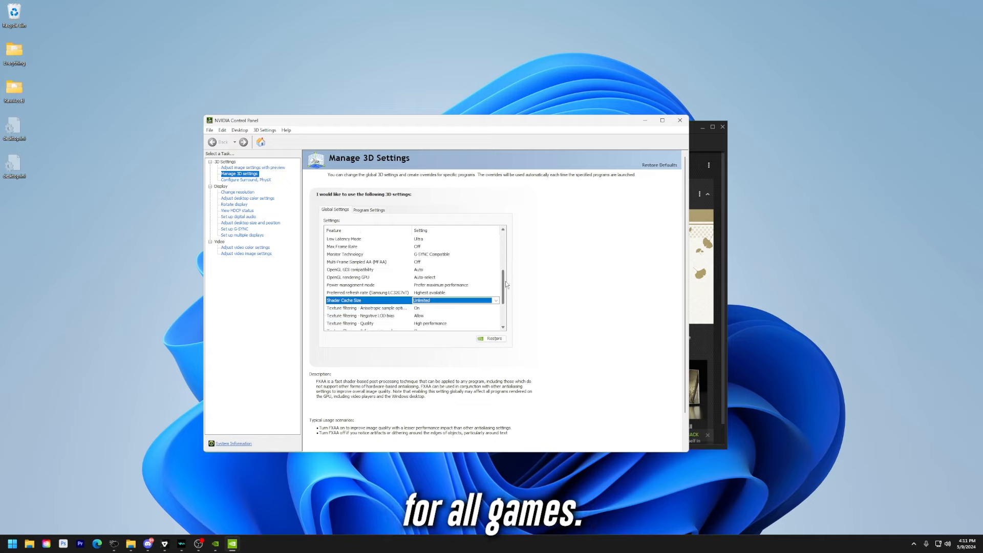
scroll("down", 3)
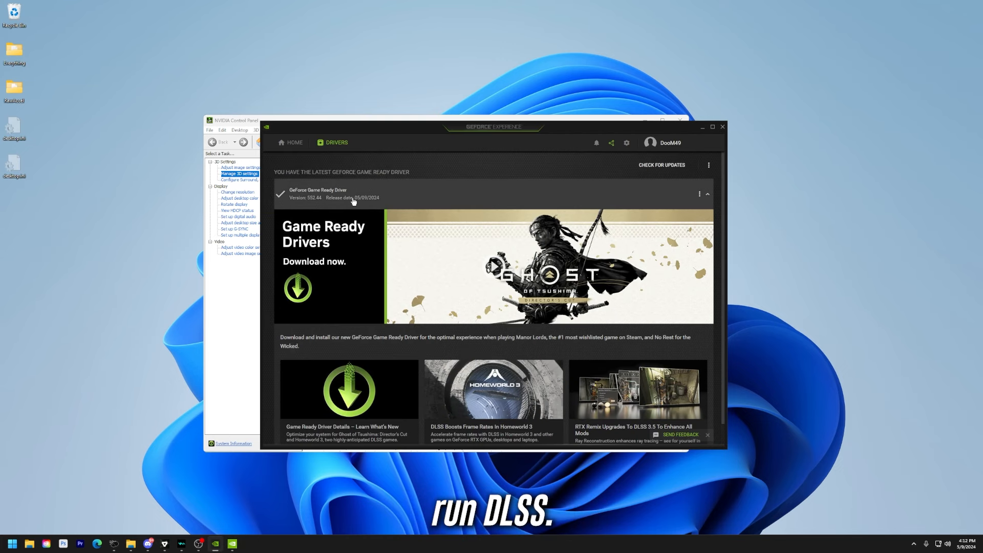
mouse_move(186, 256)
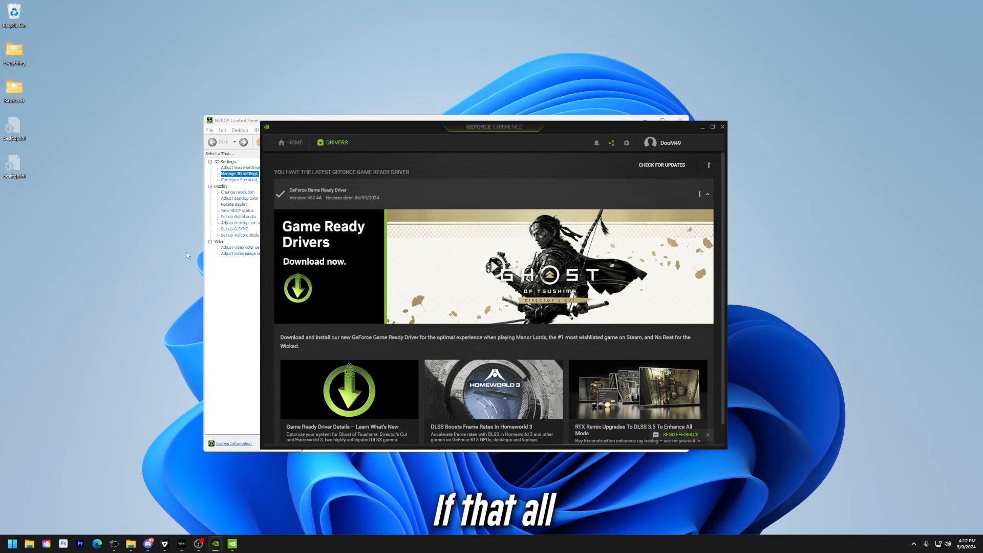